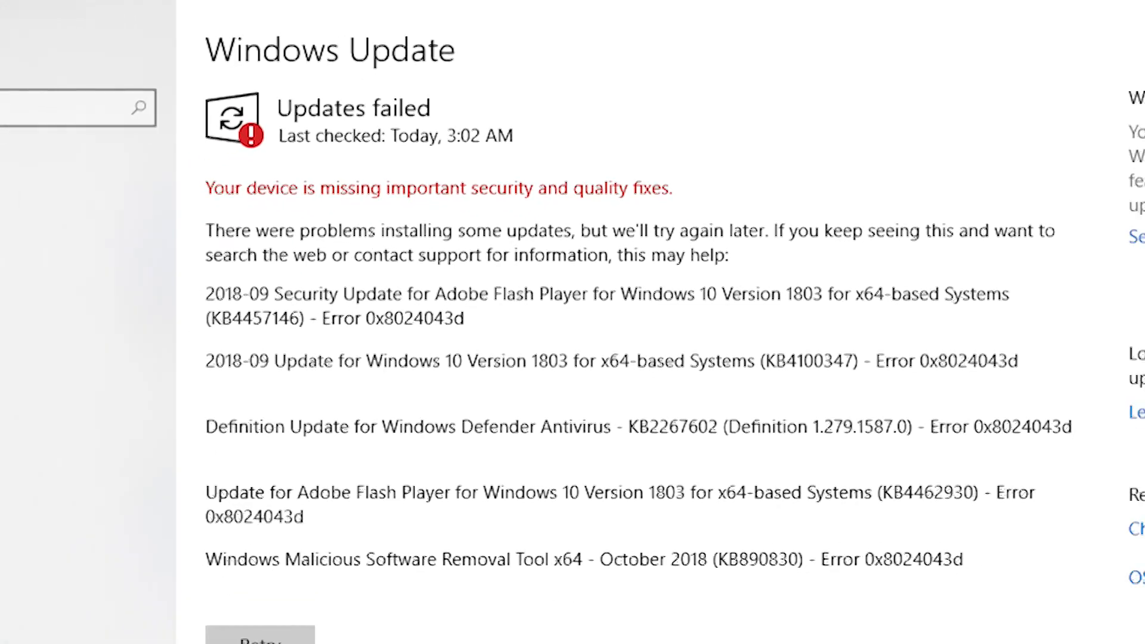
Step: Revisit the Windows Update status page, then paste the reset article link into Google search
click(602, 248)
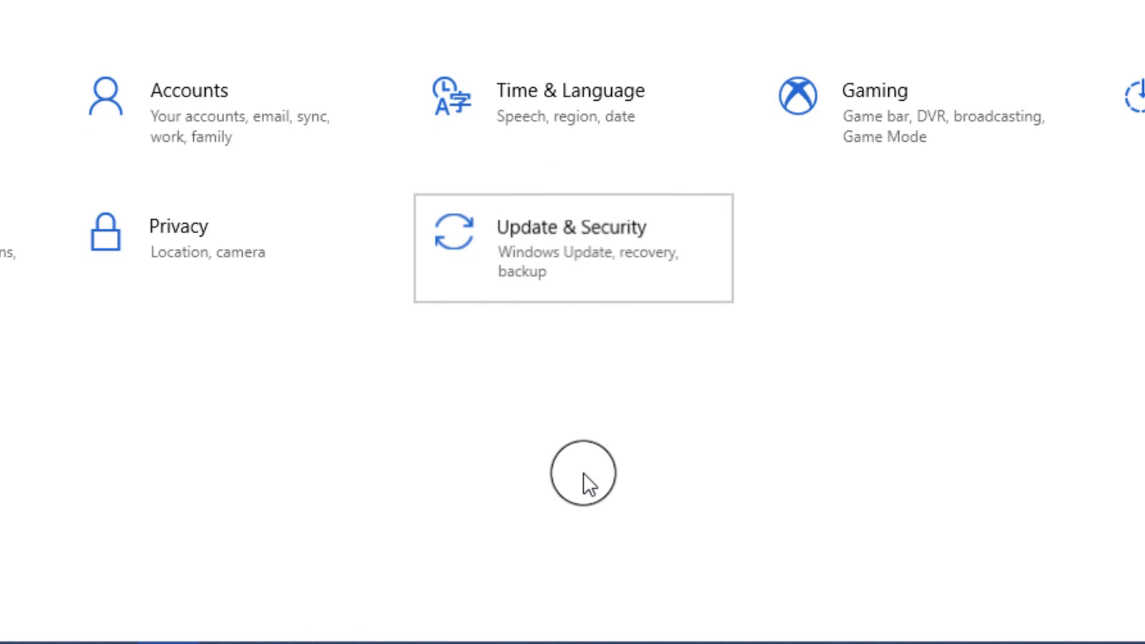
click(573, 247)
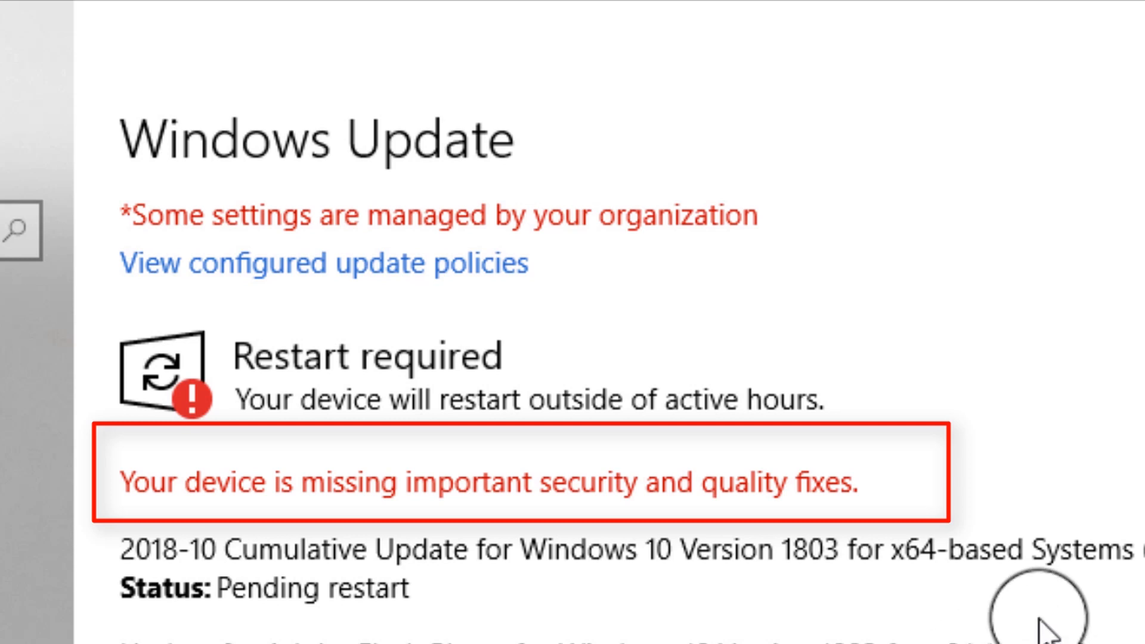
mouse_move(1051, 624)
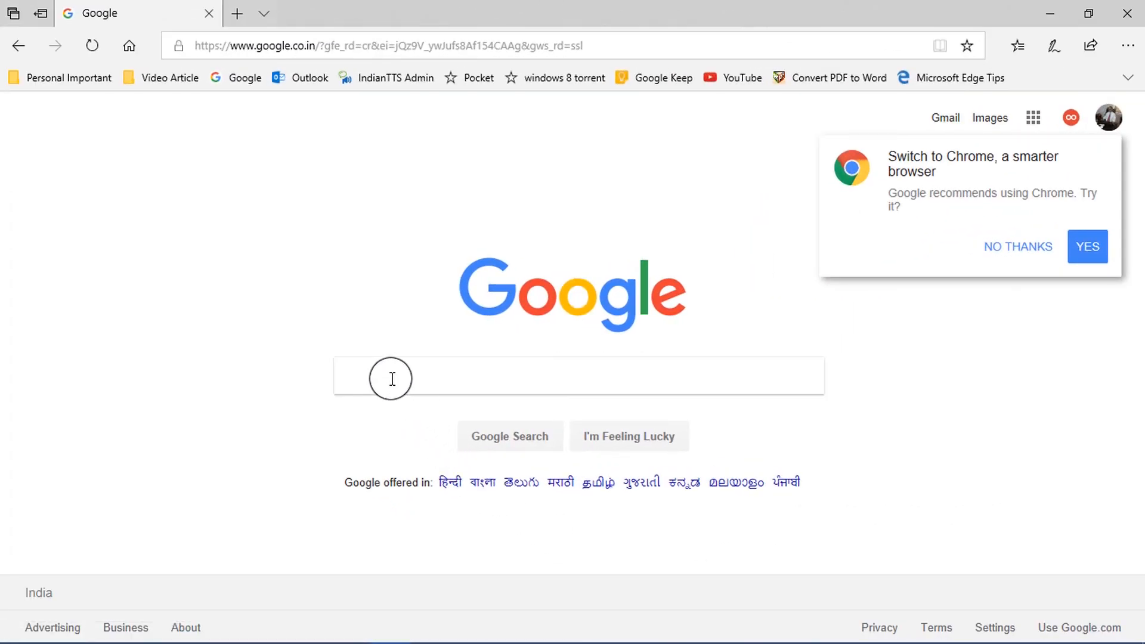
right_click(390, 376)
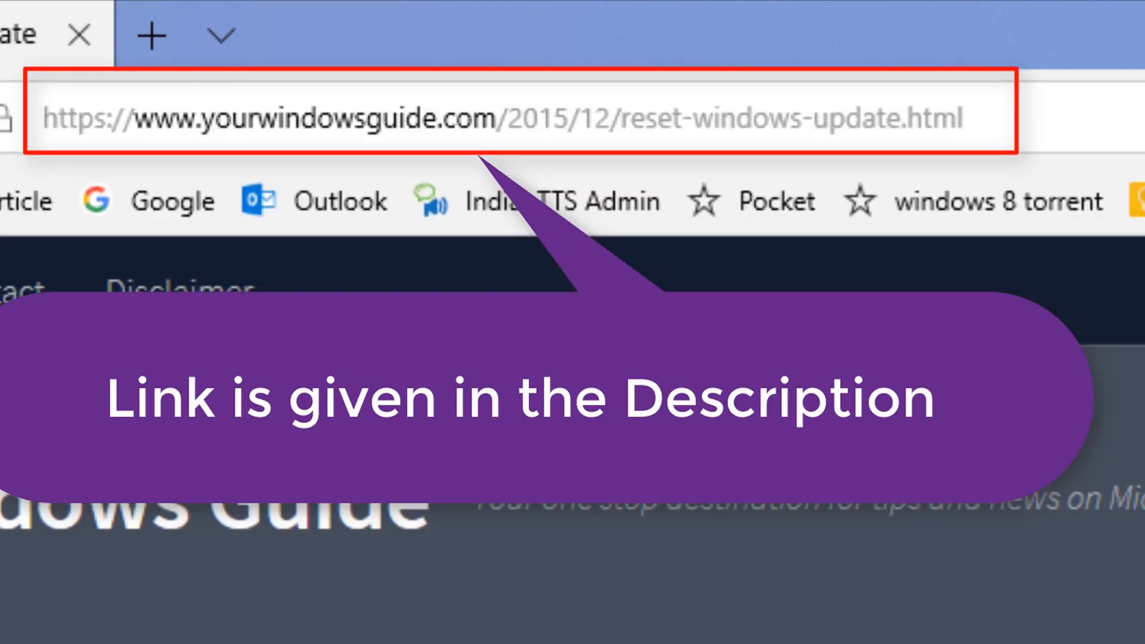
Step: Scroll the yourwindowsguide.com article down to its Download the Reset Script section
scroll(down, 3)
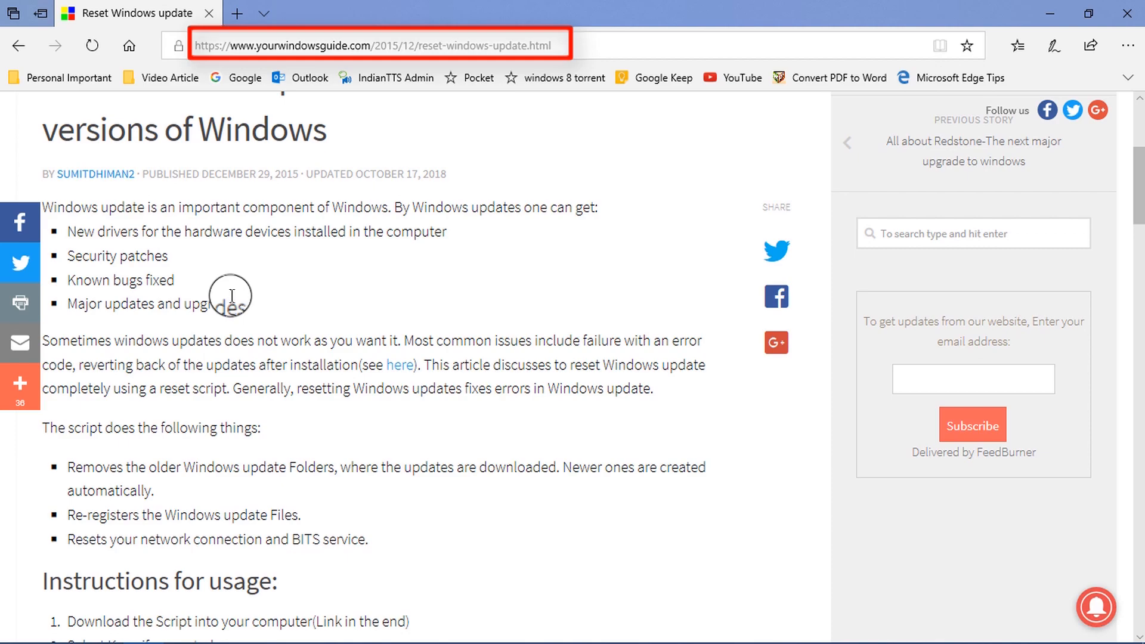
scroll(down, 3)
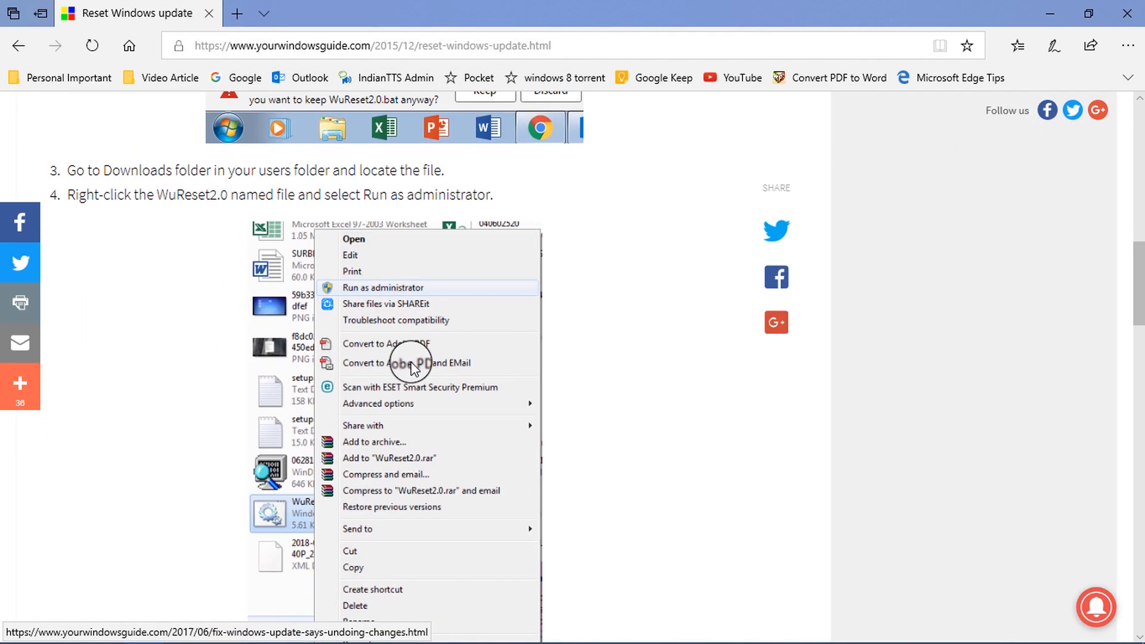
scroll(down, 3)
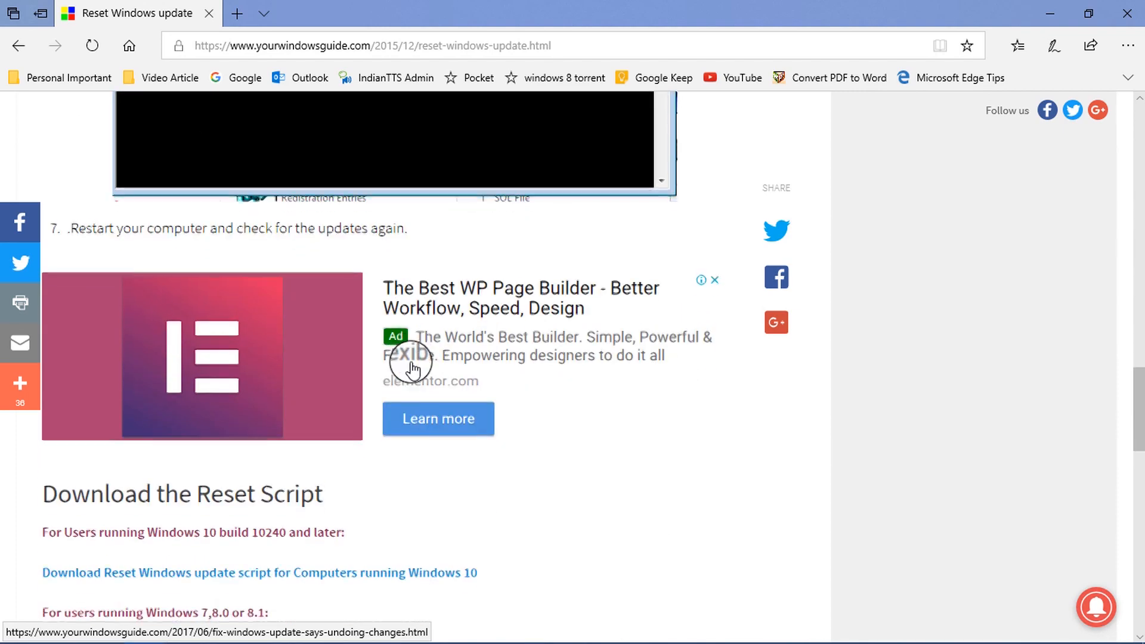
scroll(down, 3)
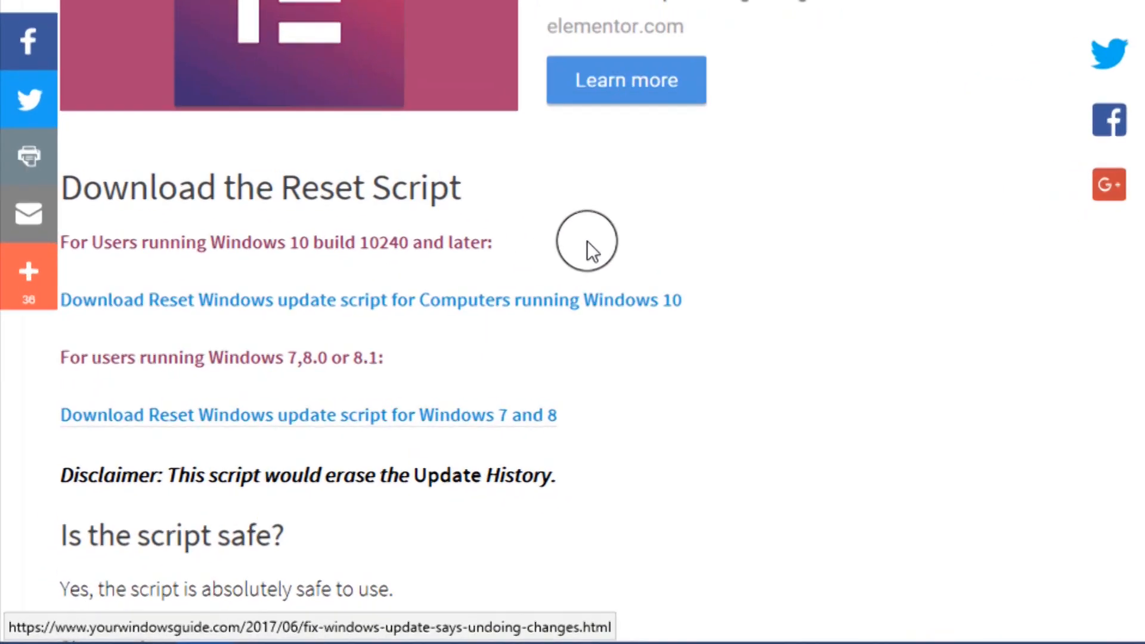
scroll(down, 3)
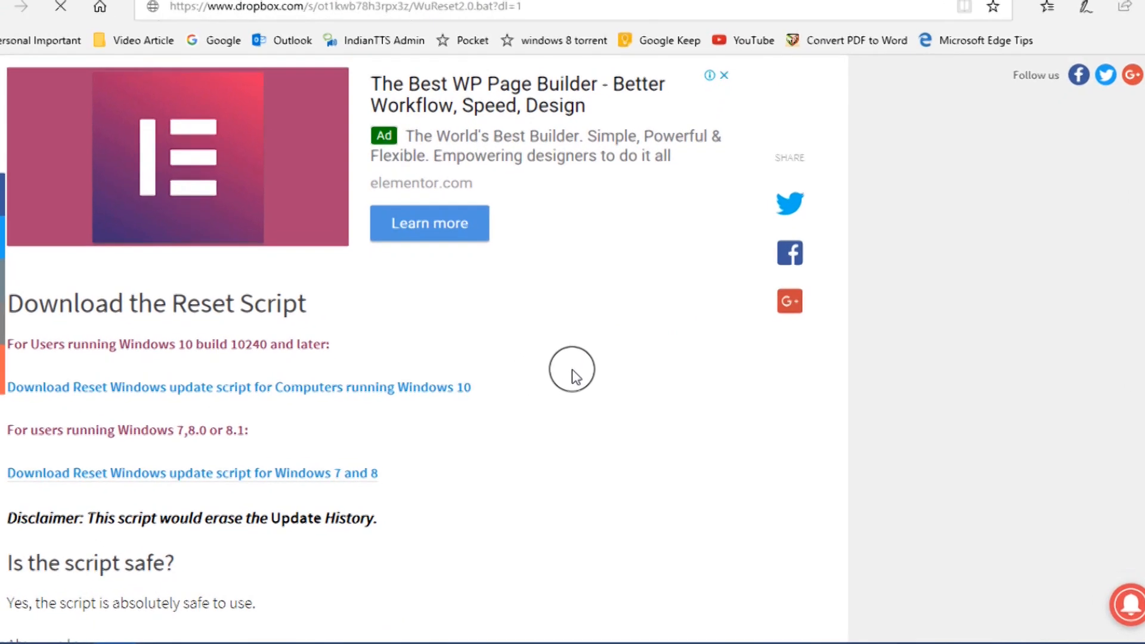
Step: Download the Windows 10 reset script WuReset2.0.bat and save it to Downloads
click(238, 387)
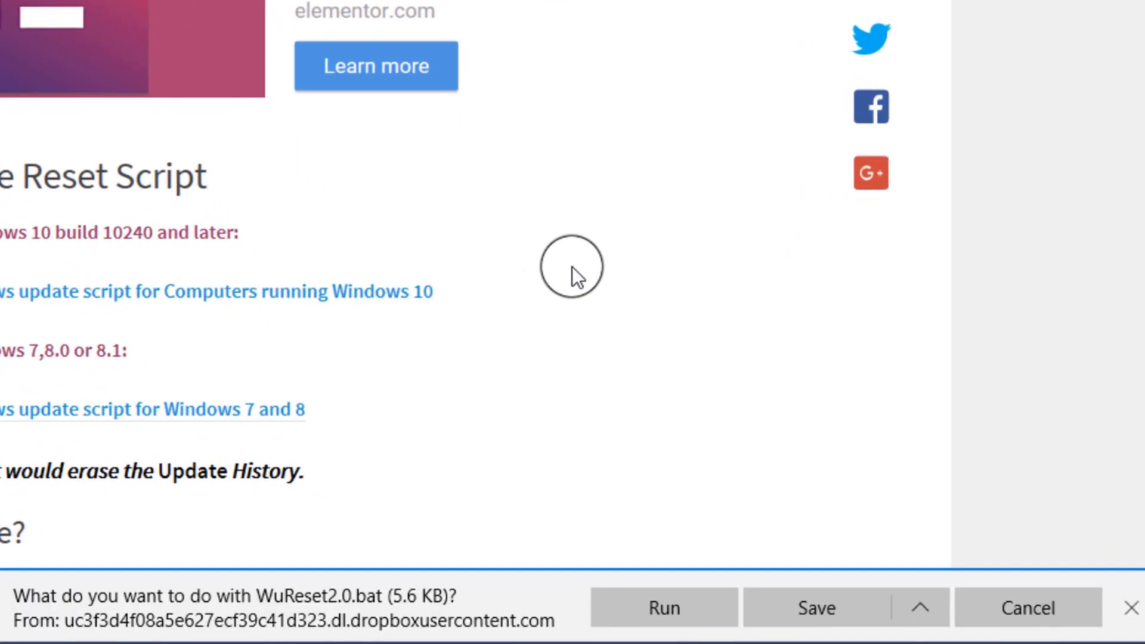
mouse_move(796, 580)
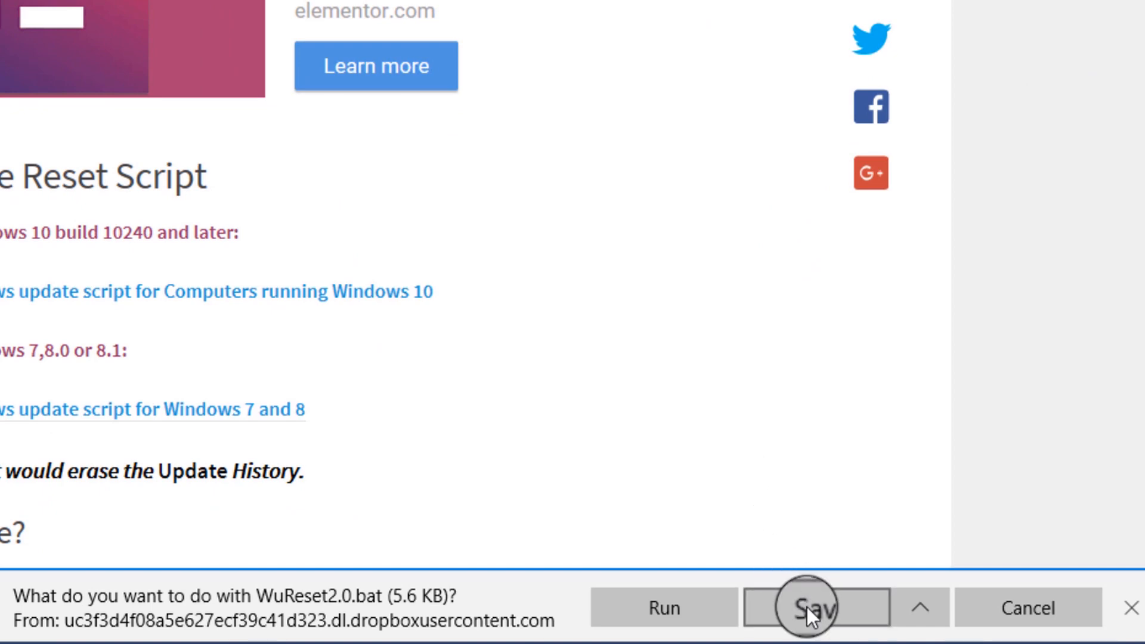
click(814, 607)
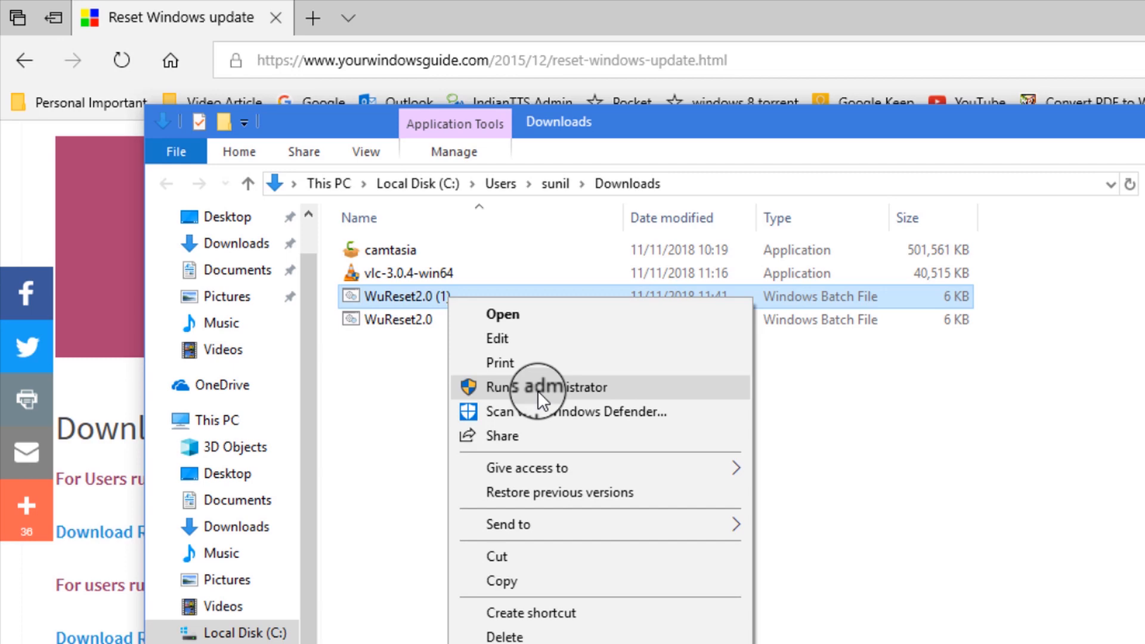
Step: Run WuReset2.0 (1) from Downloads as administrator
click(545, 387)
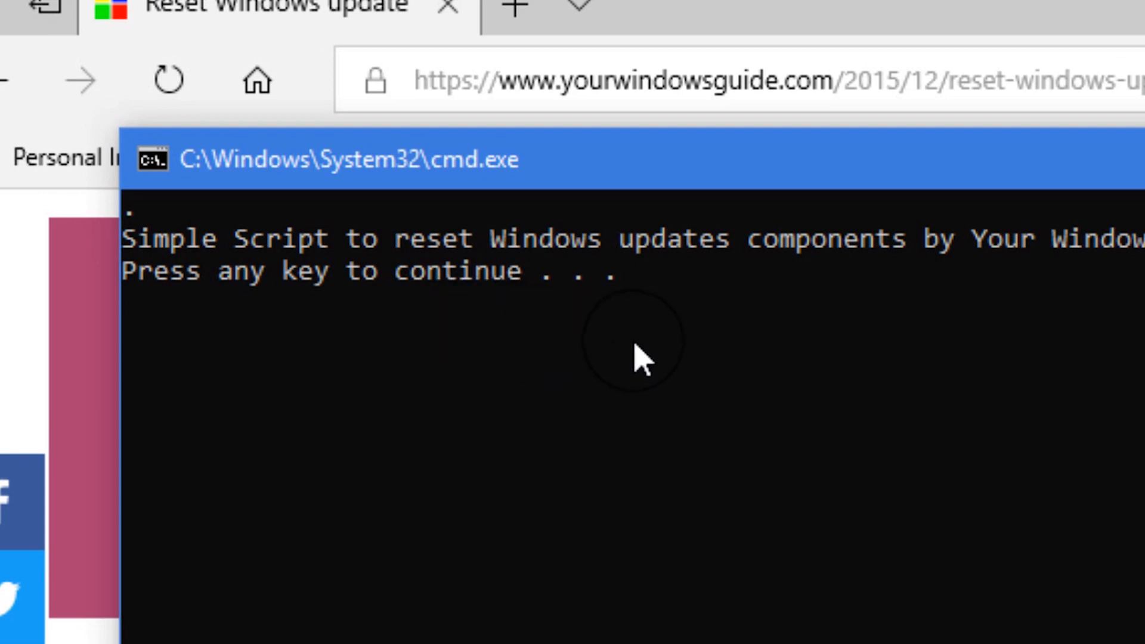
mouse_move(686, 351)
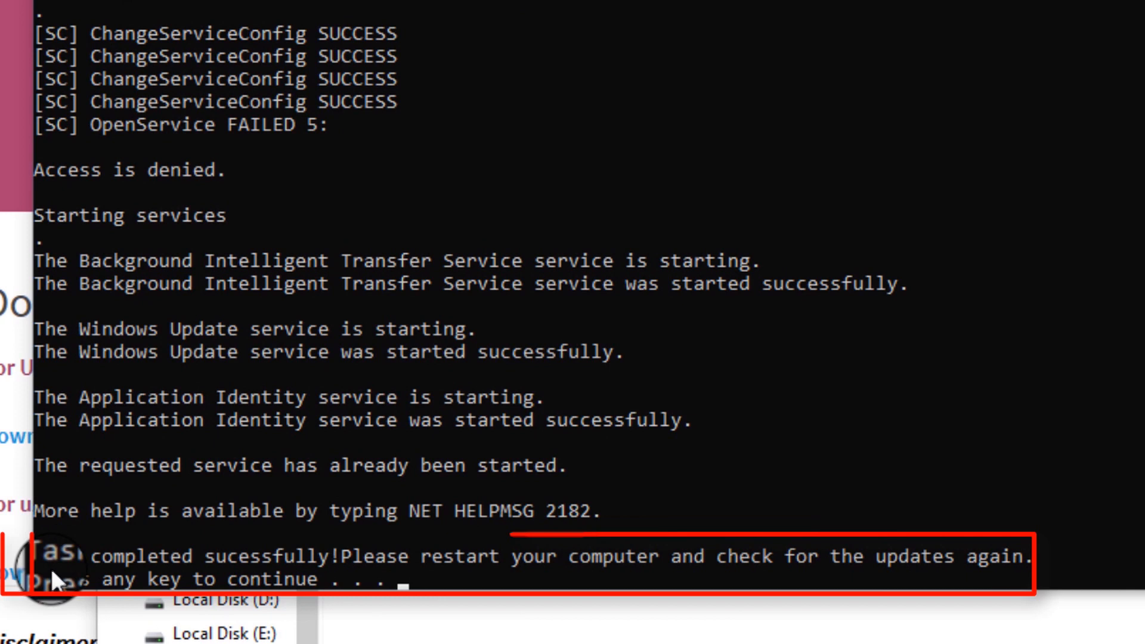
mouse_move(883, 584)
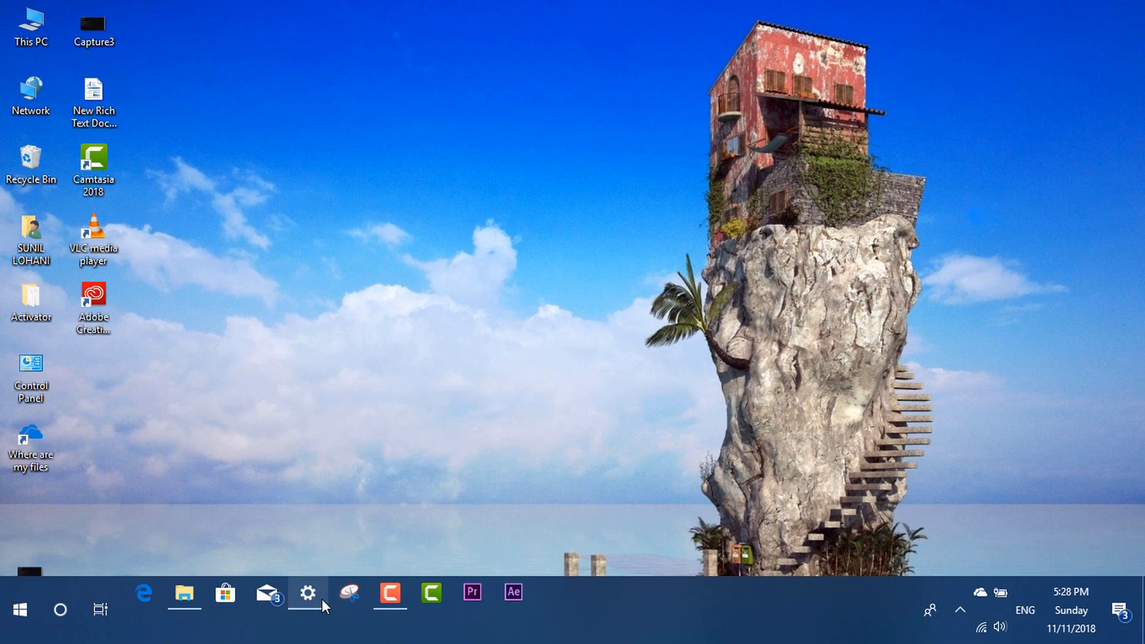
Step: Open Settings from the taskbar and go to Update & Security's Windows Update page
click(306, 592)
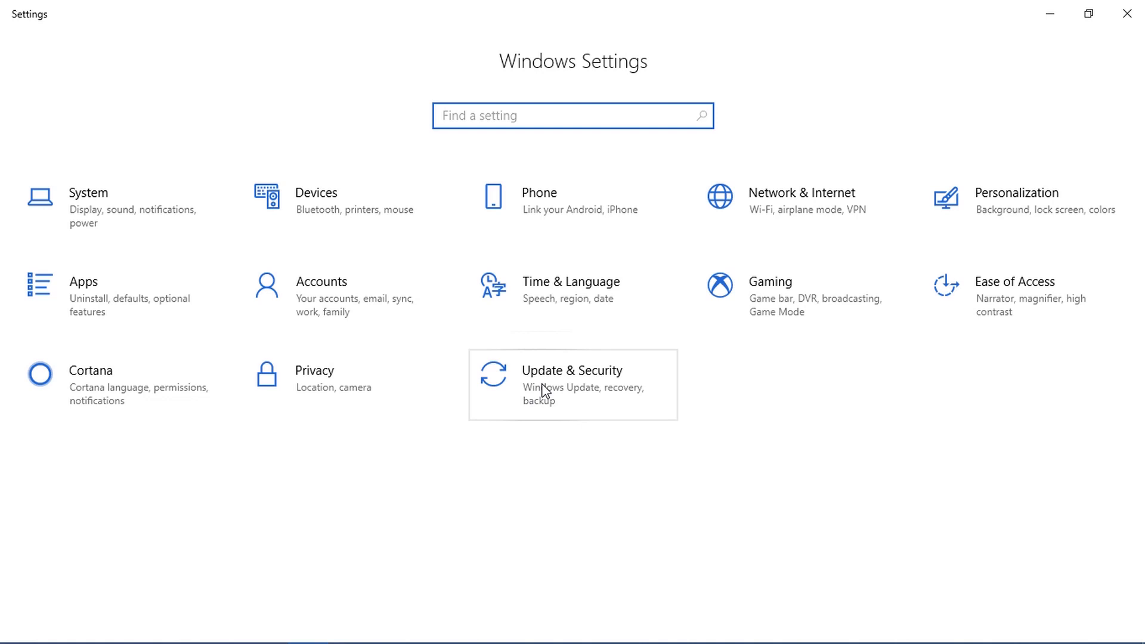
click(572, 384)
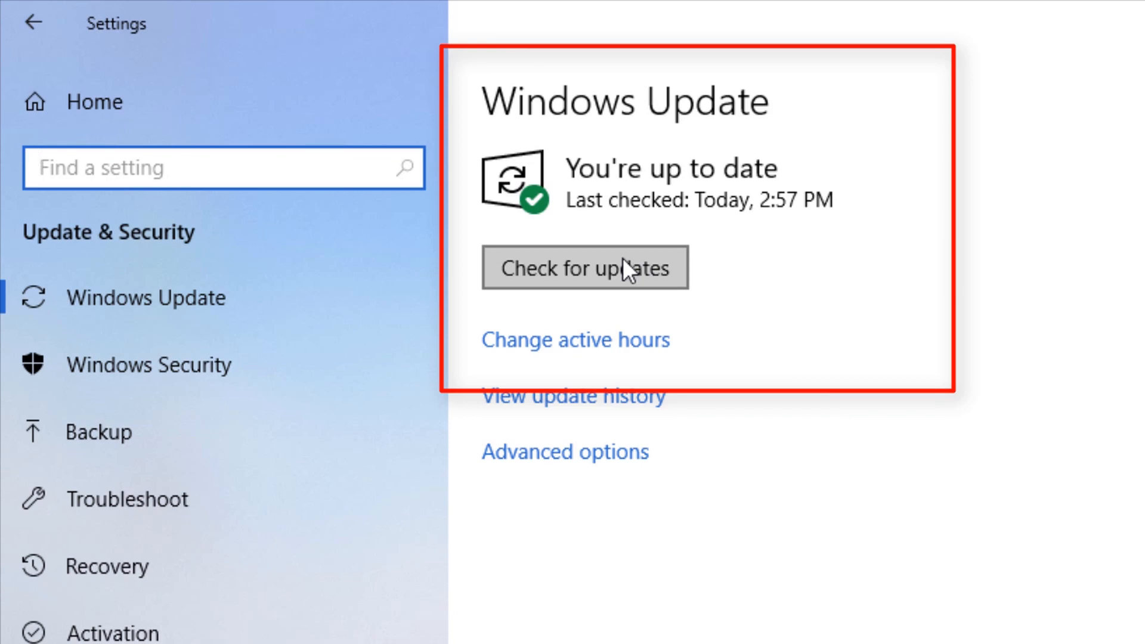
Step: Check for updates so the Defender definition update KB2267602 appears pending install
click(584, 267)
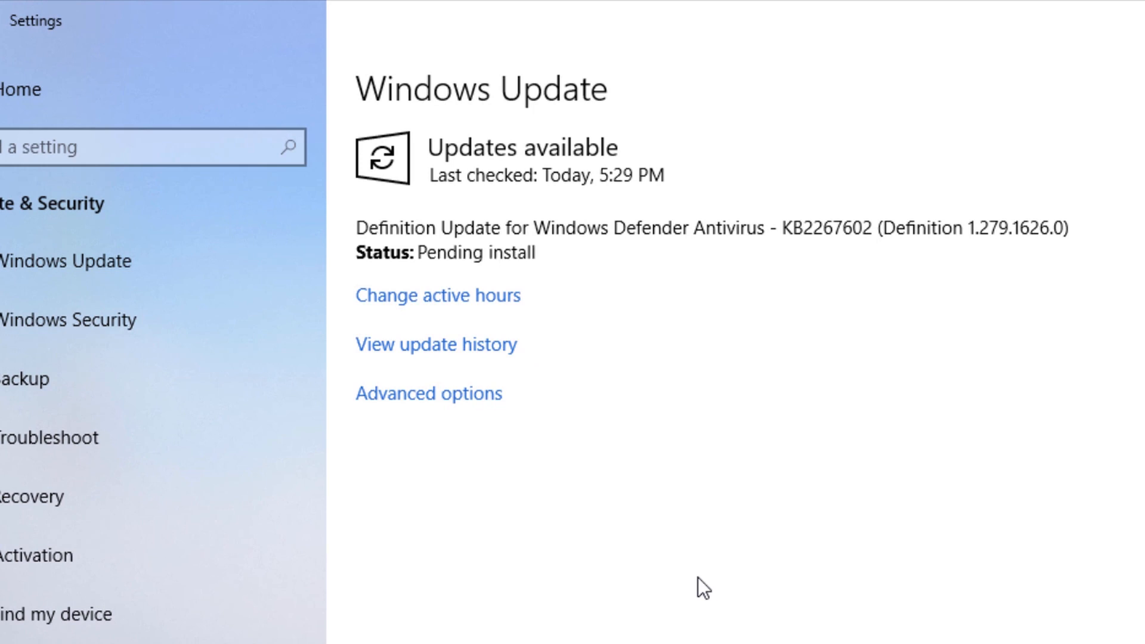
mouse_move(692, 498)
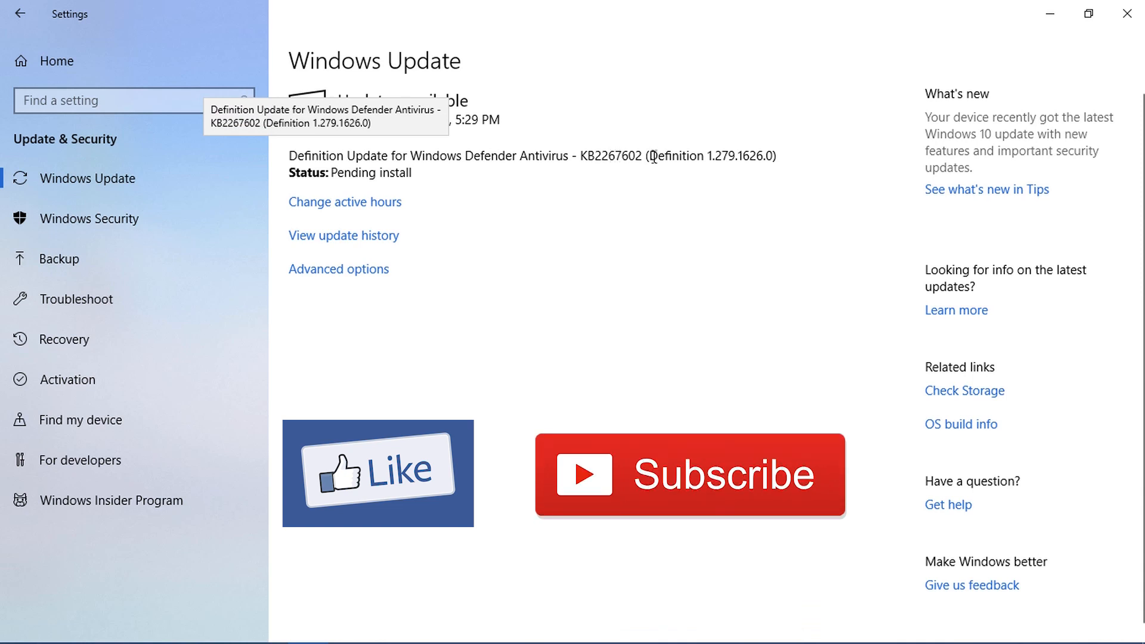
mouse_move(292, 180)
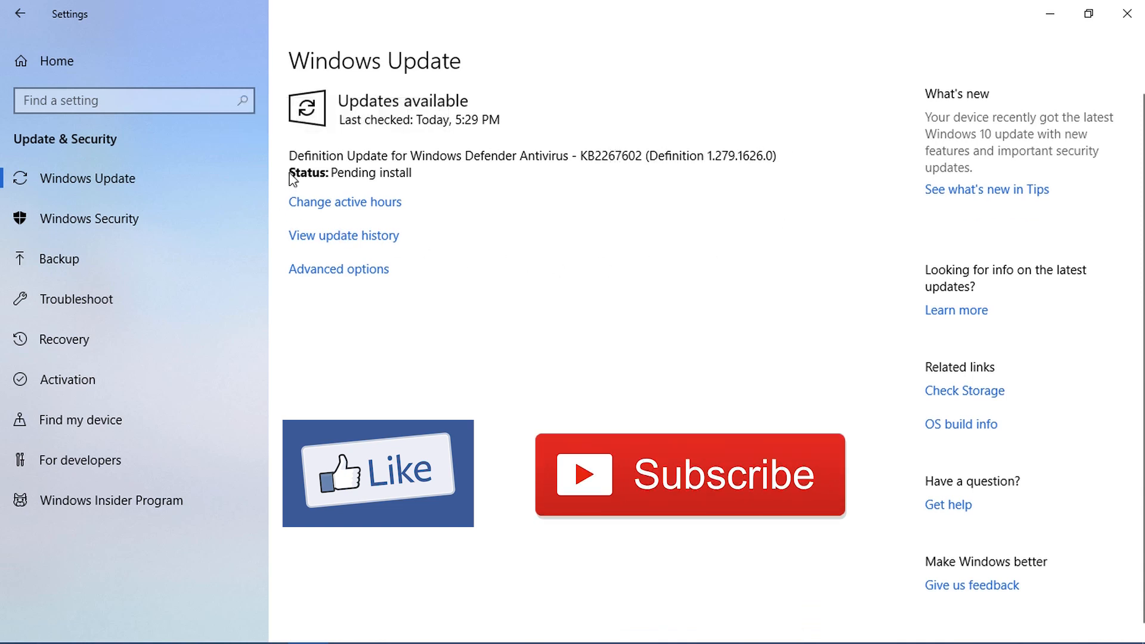